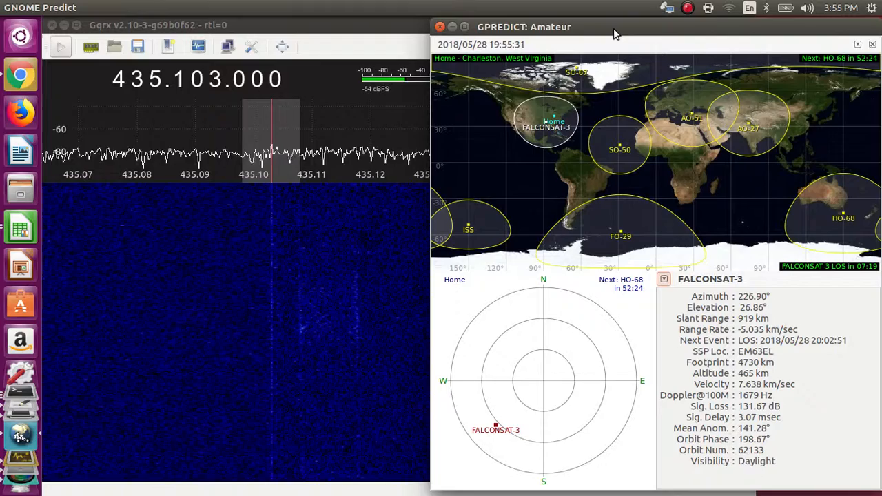
mouse_move(328, 301)
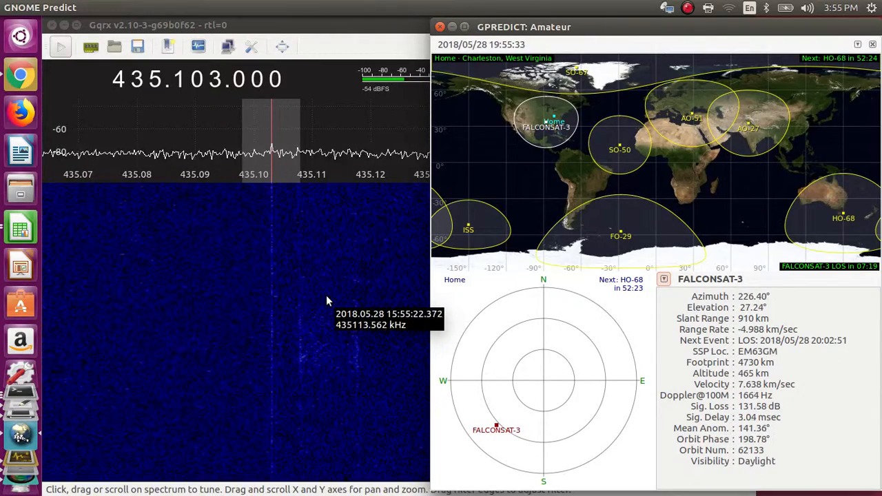